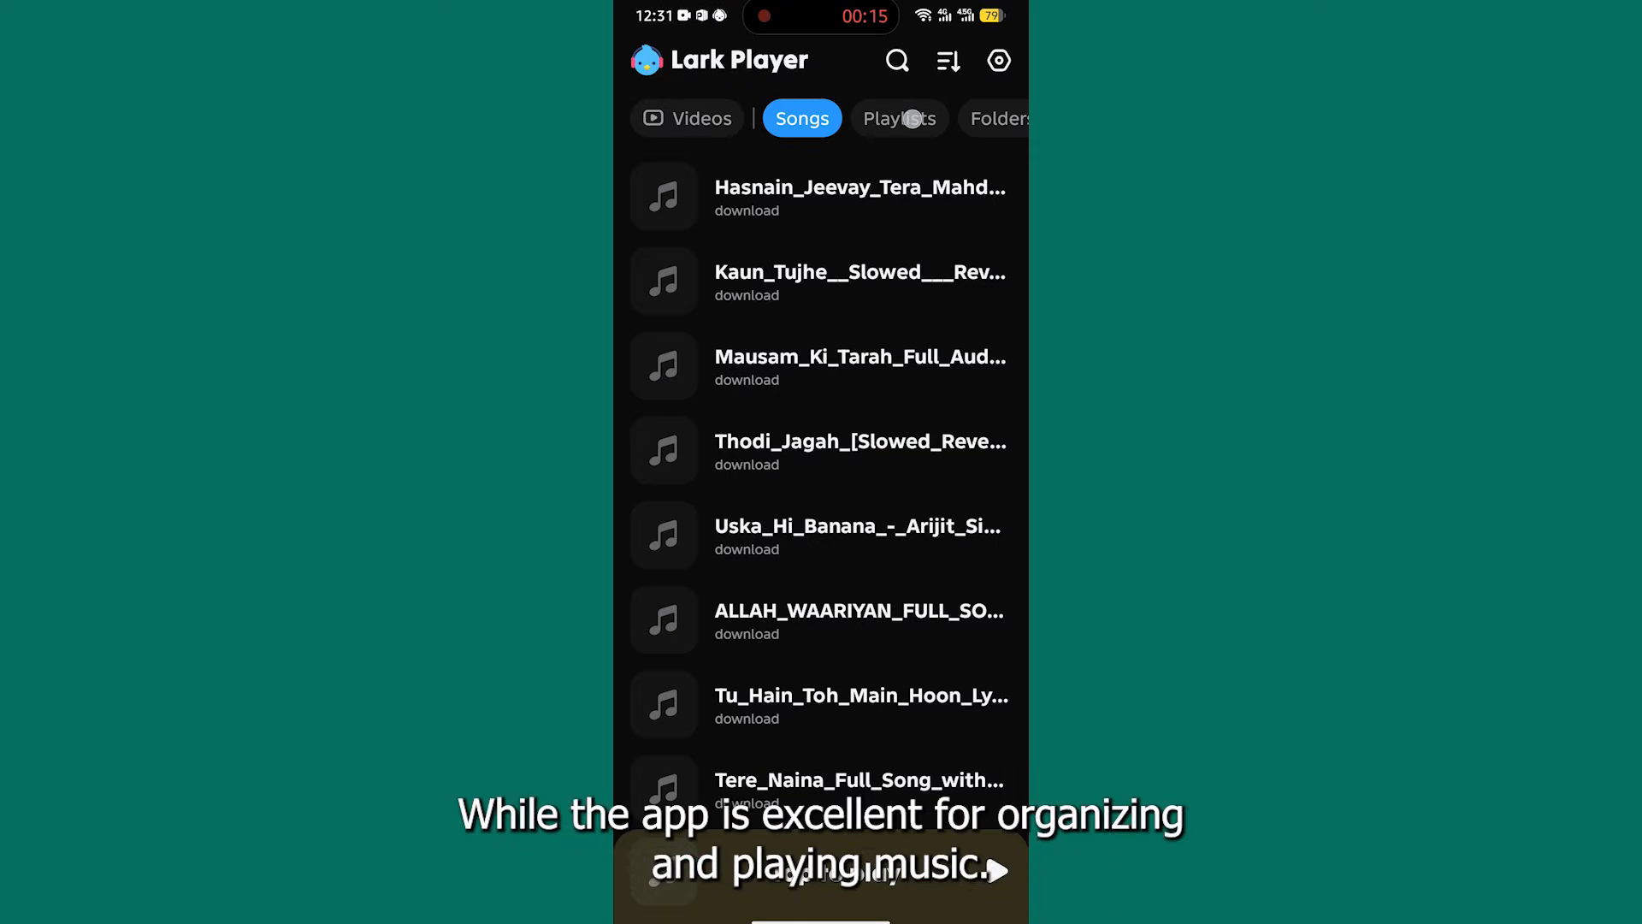
- Scroll through the downloaded songs on the Songs tab
left_click(898, 118)
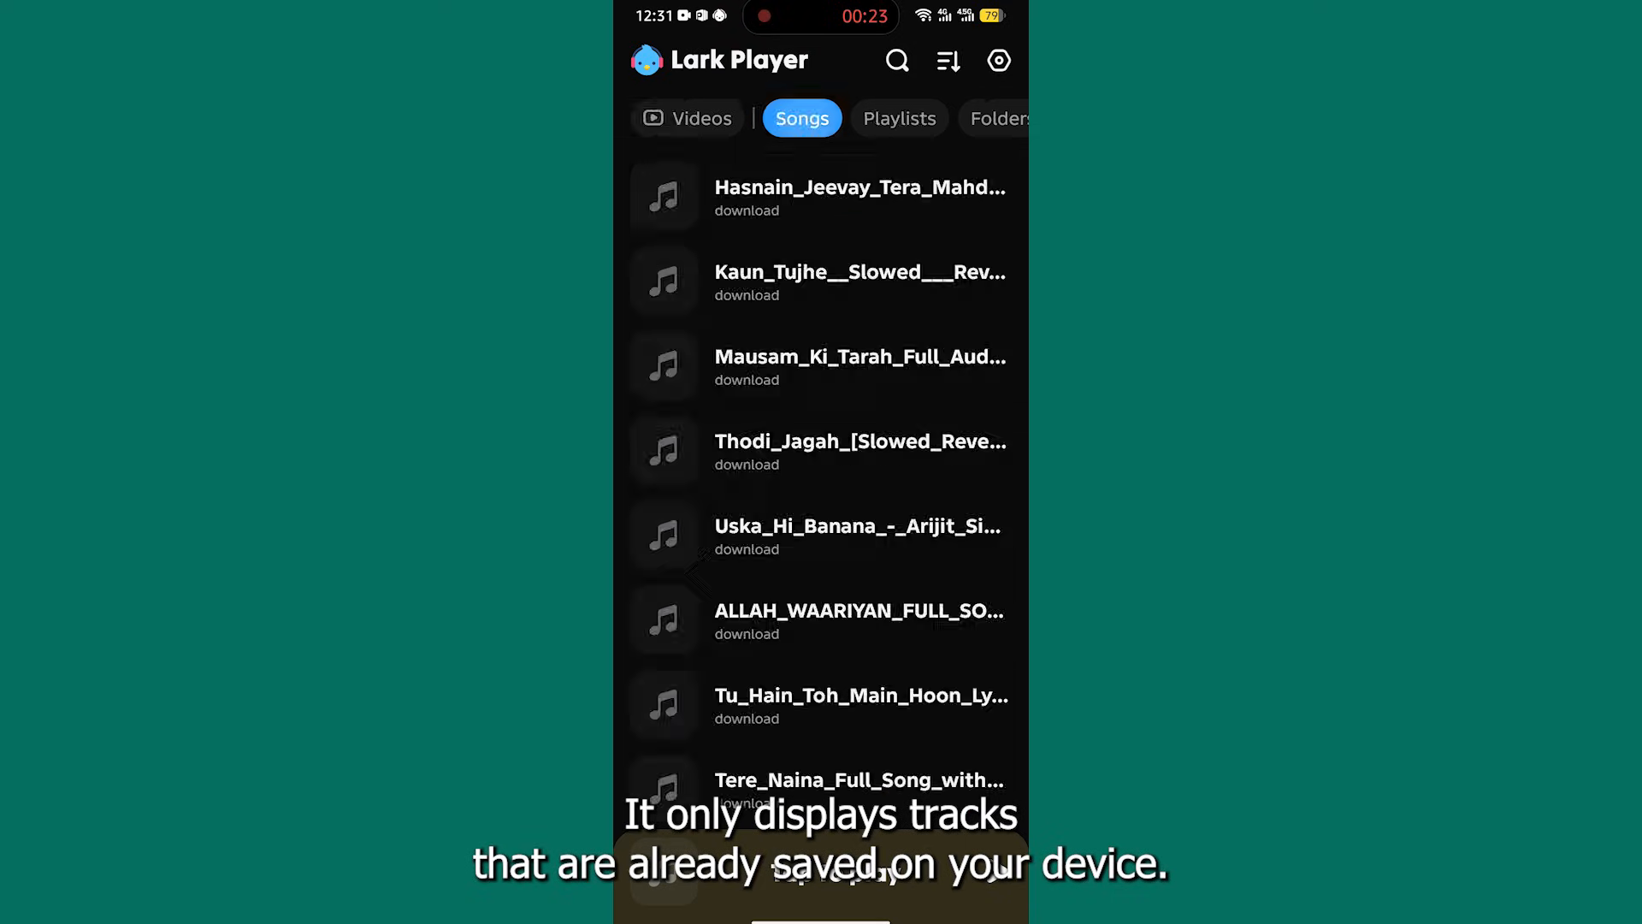
scroll("down", 3)
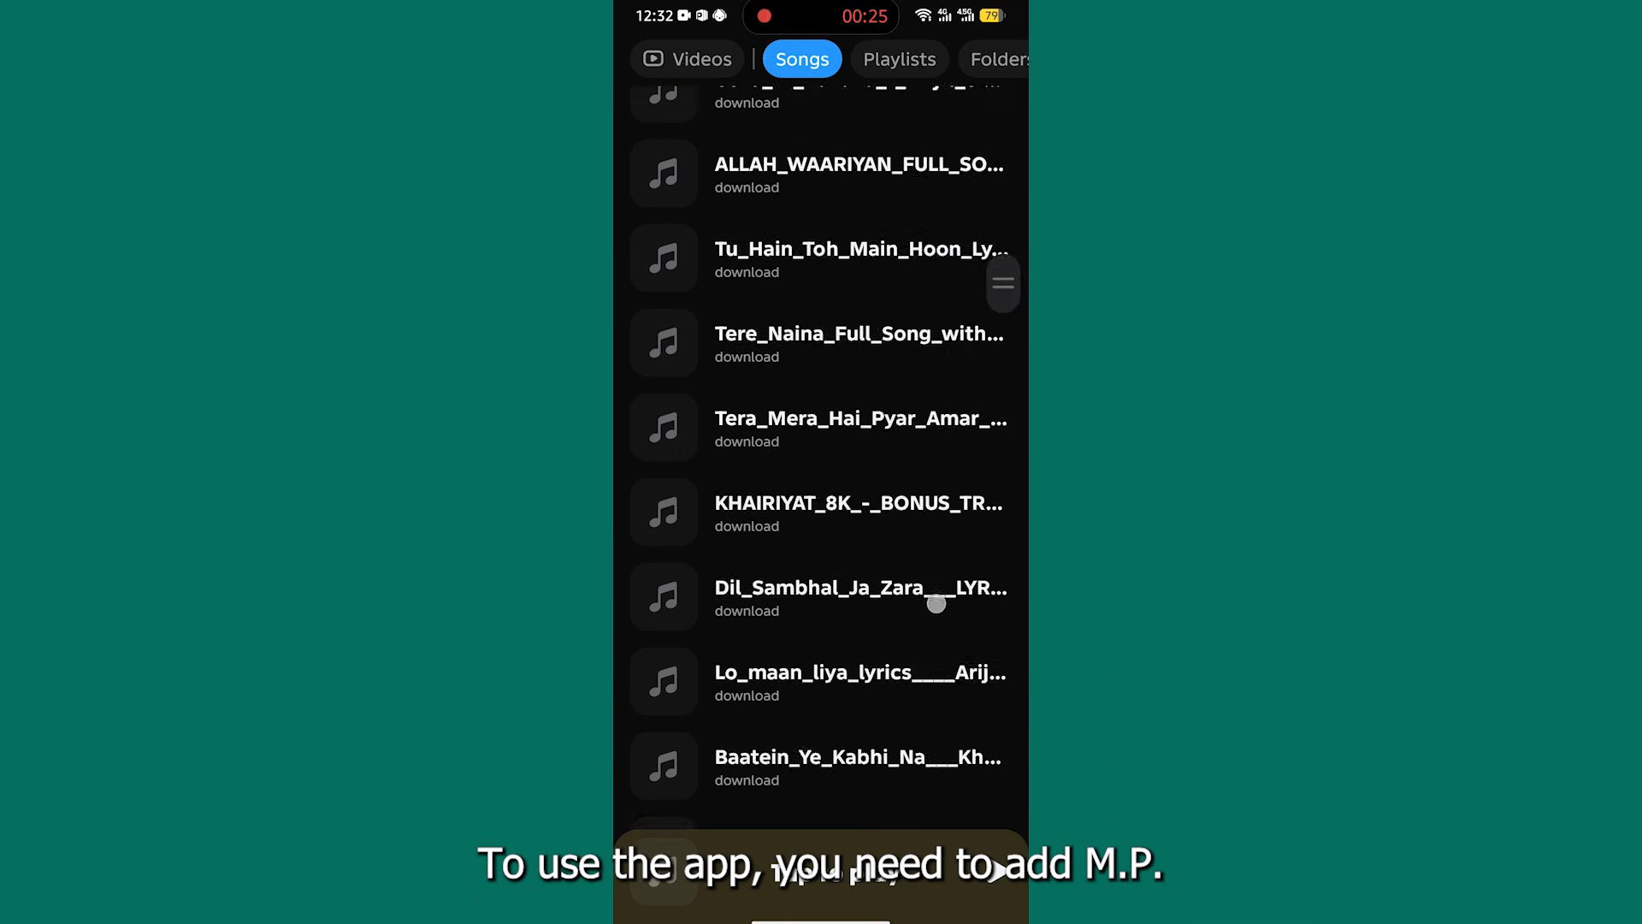
scroll("down", 3)
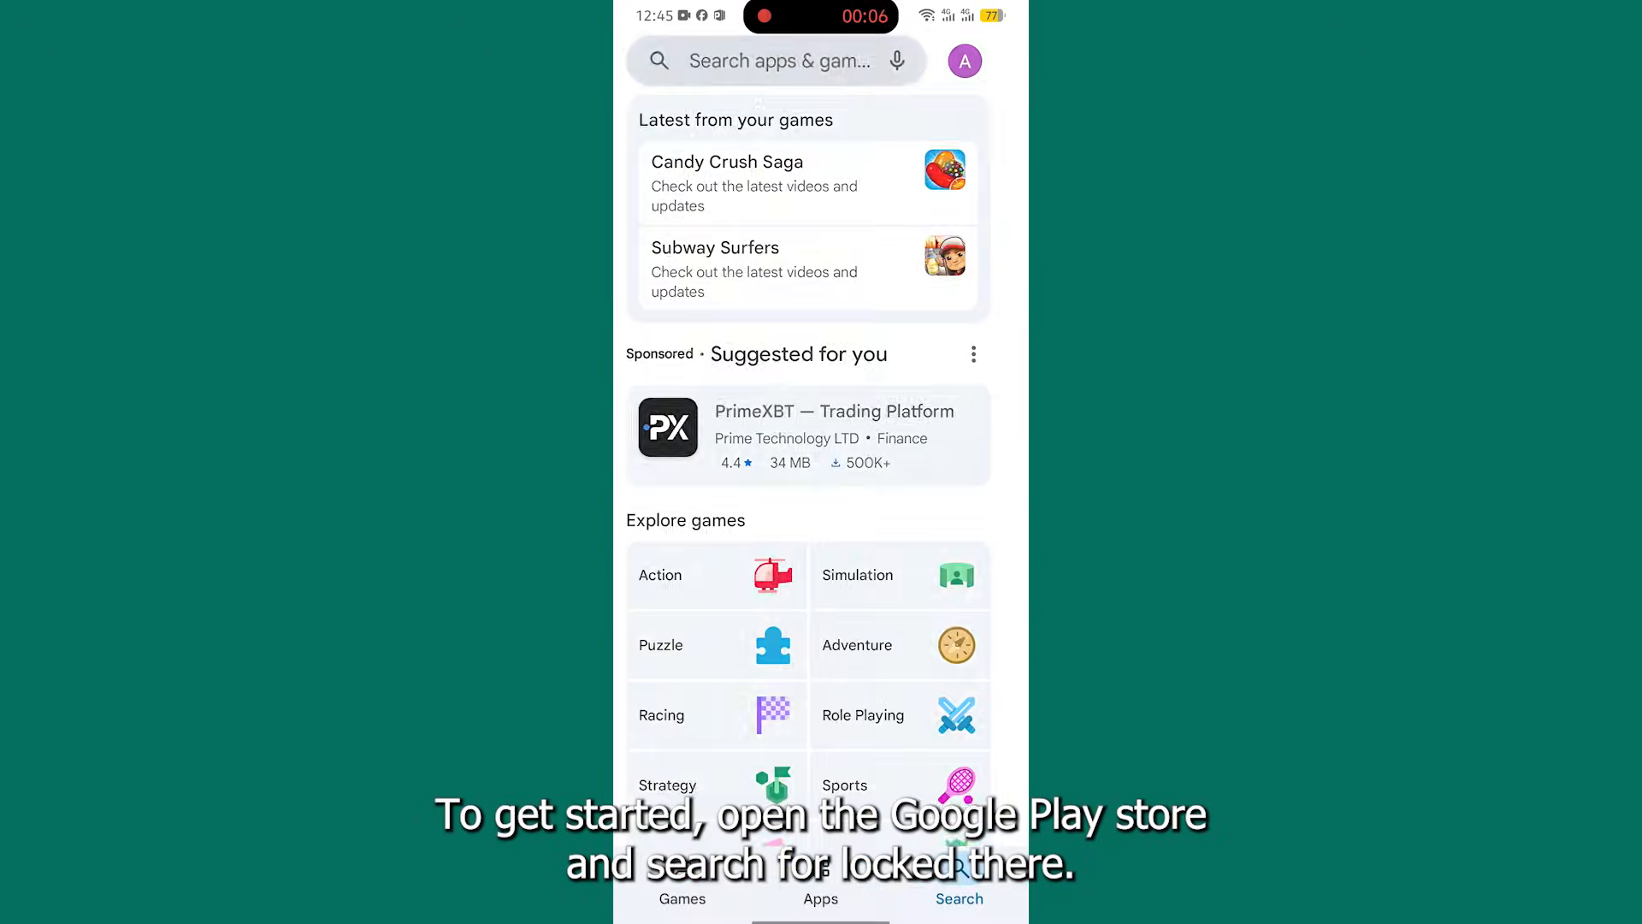
- Search Google Play for 'lark player'
type("lark player")
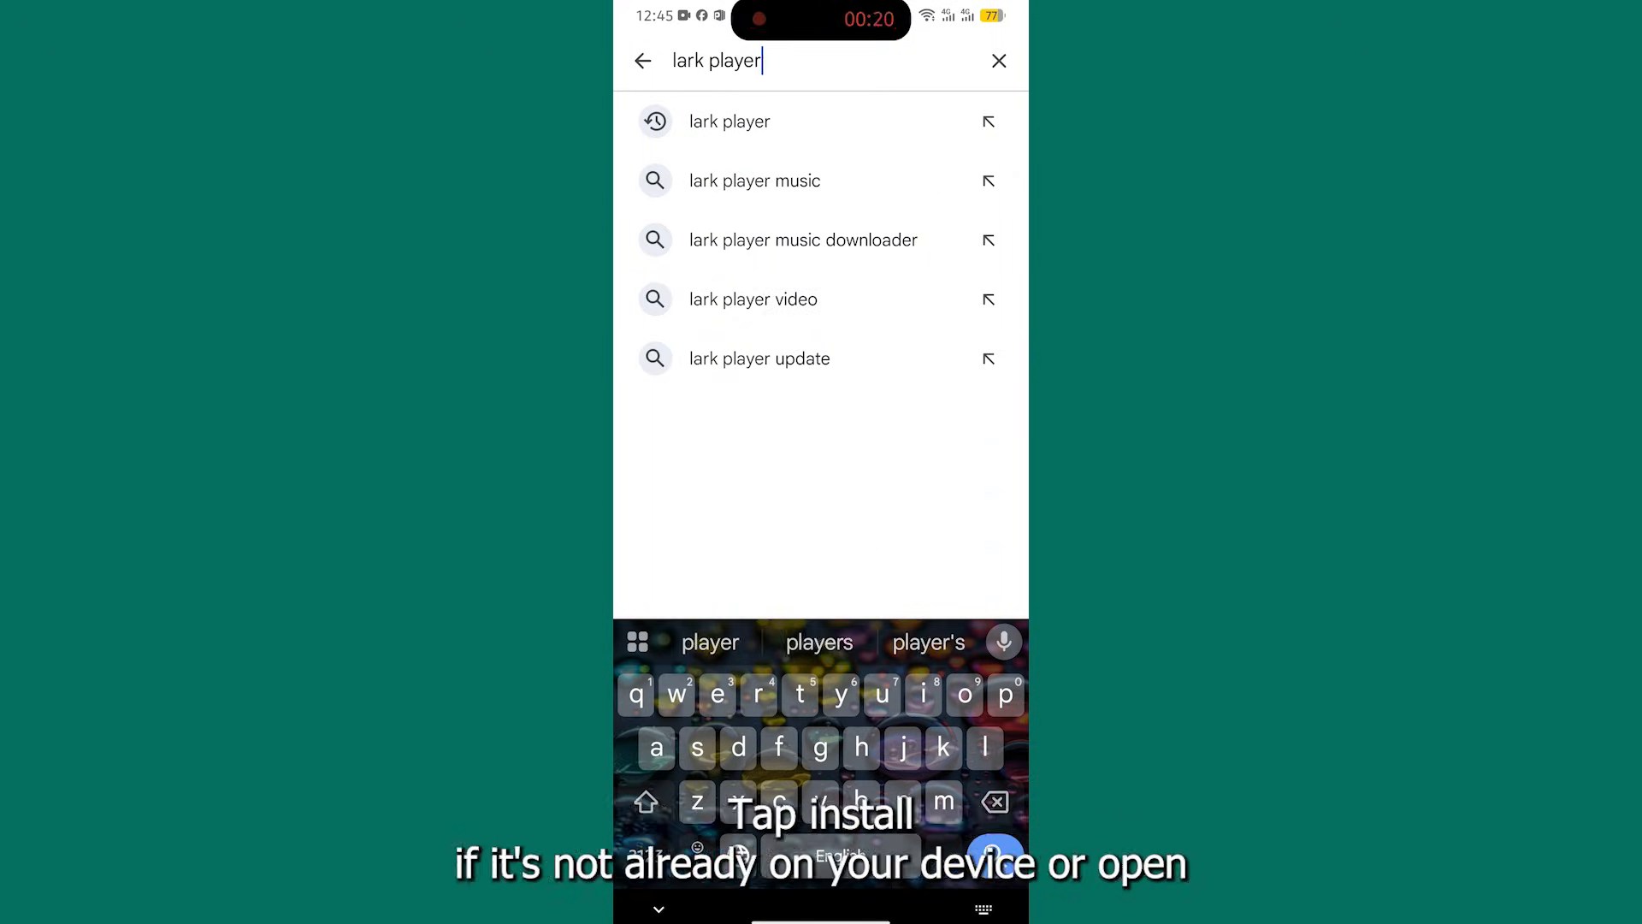
left_click(729, 120)
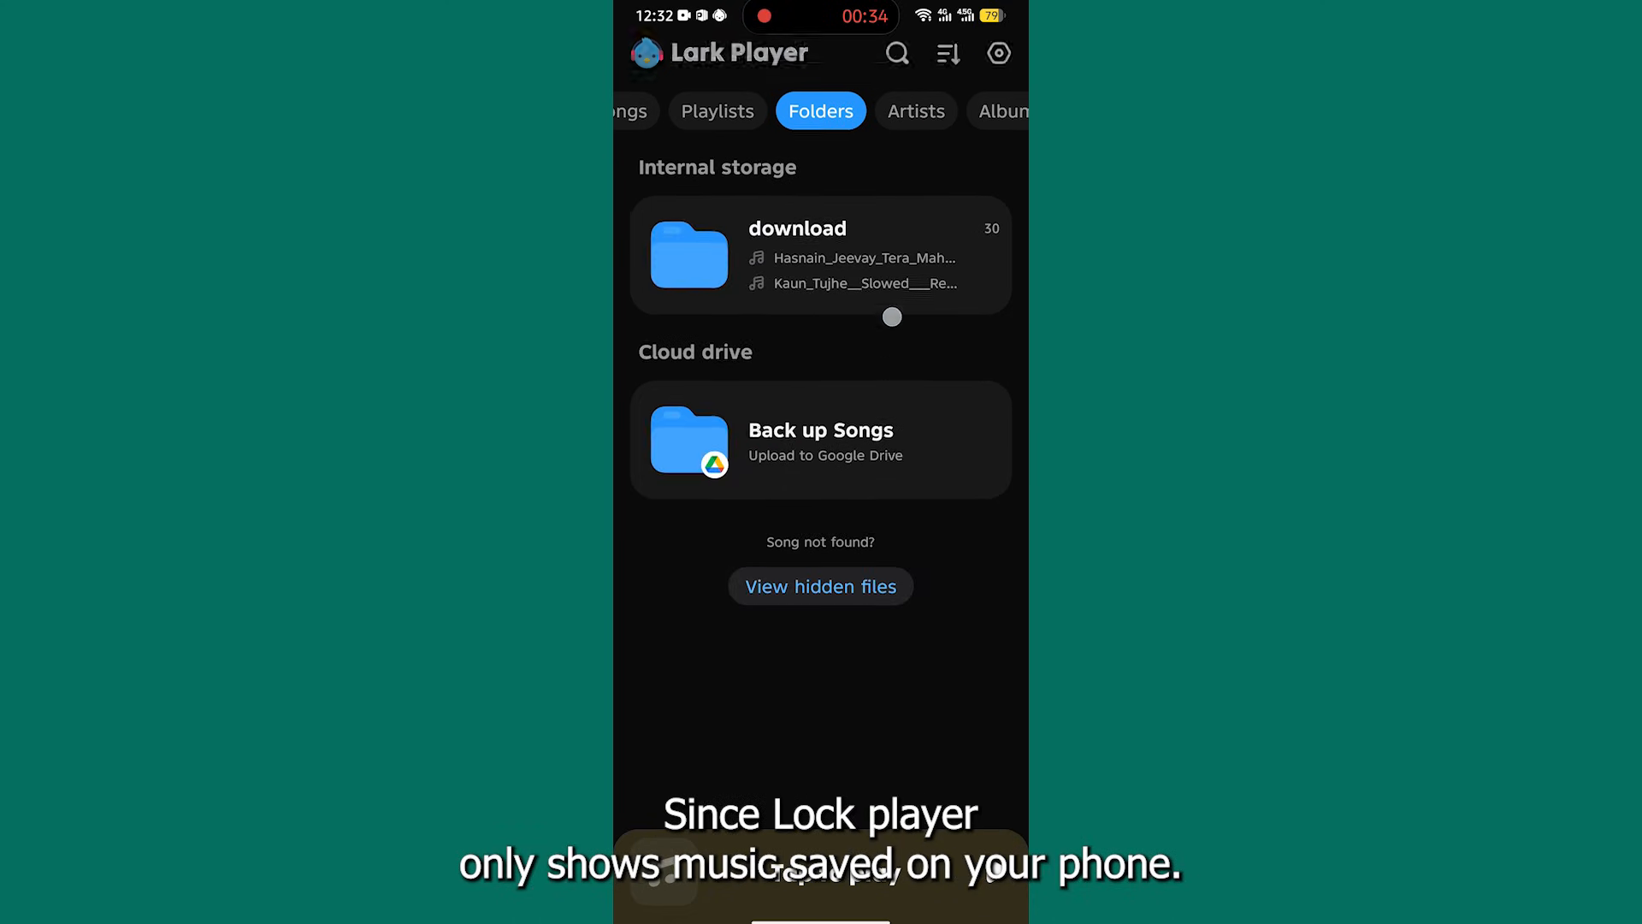
- Browse the Artists, Albums, Songs and Folders views of the saved music
left_click(915, 111)
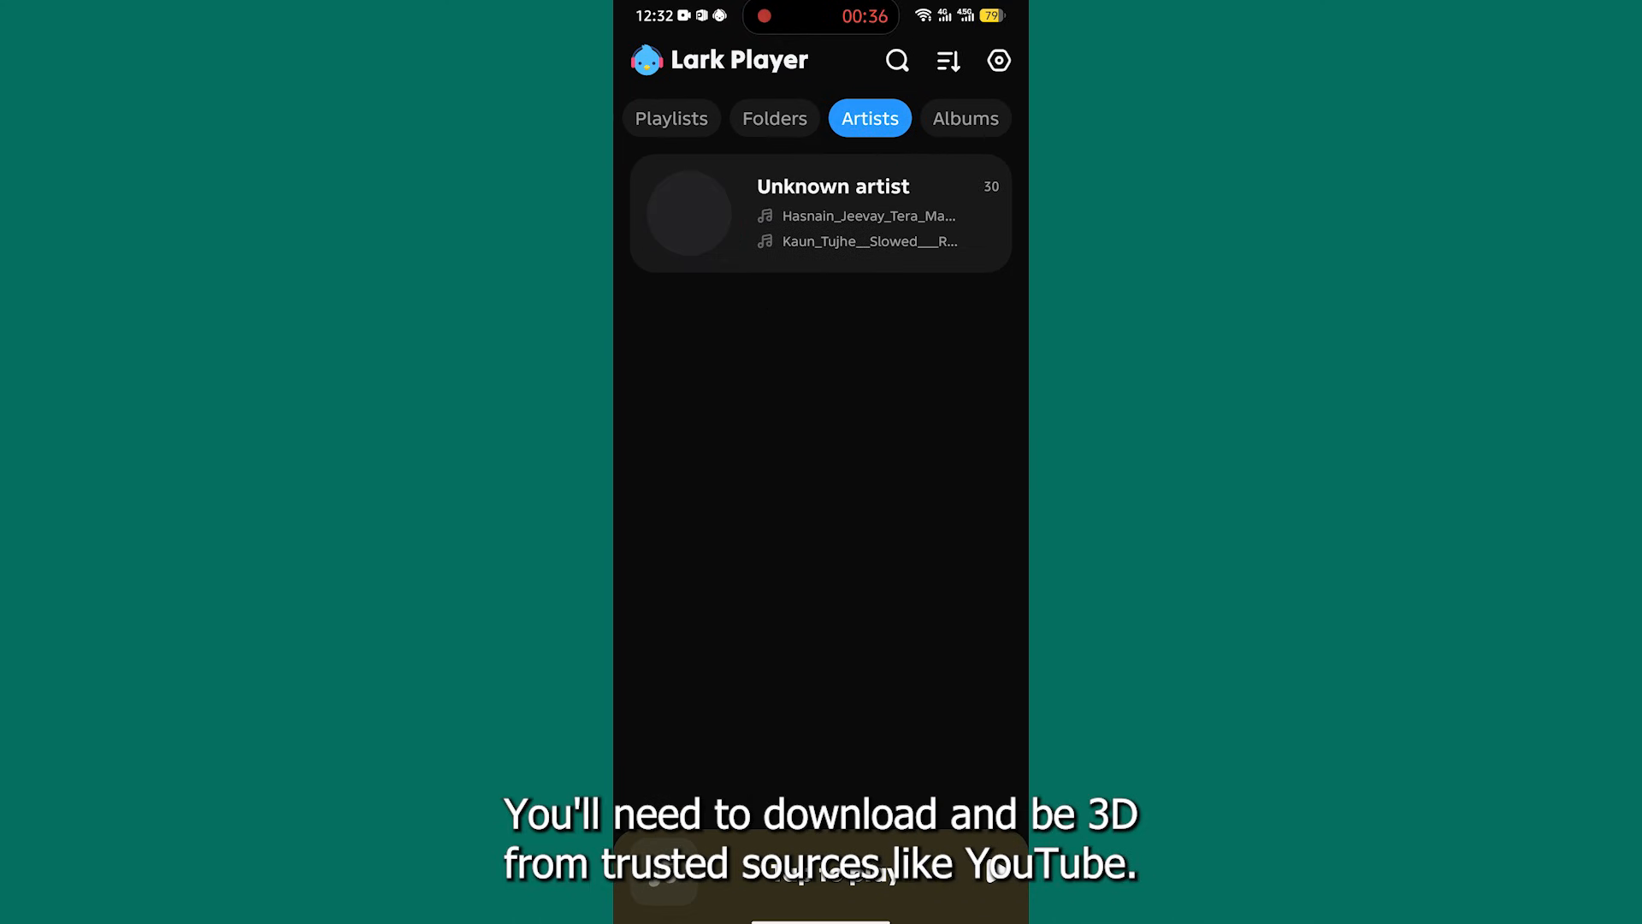
left_click(965, 118)
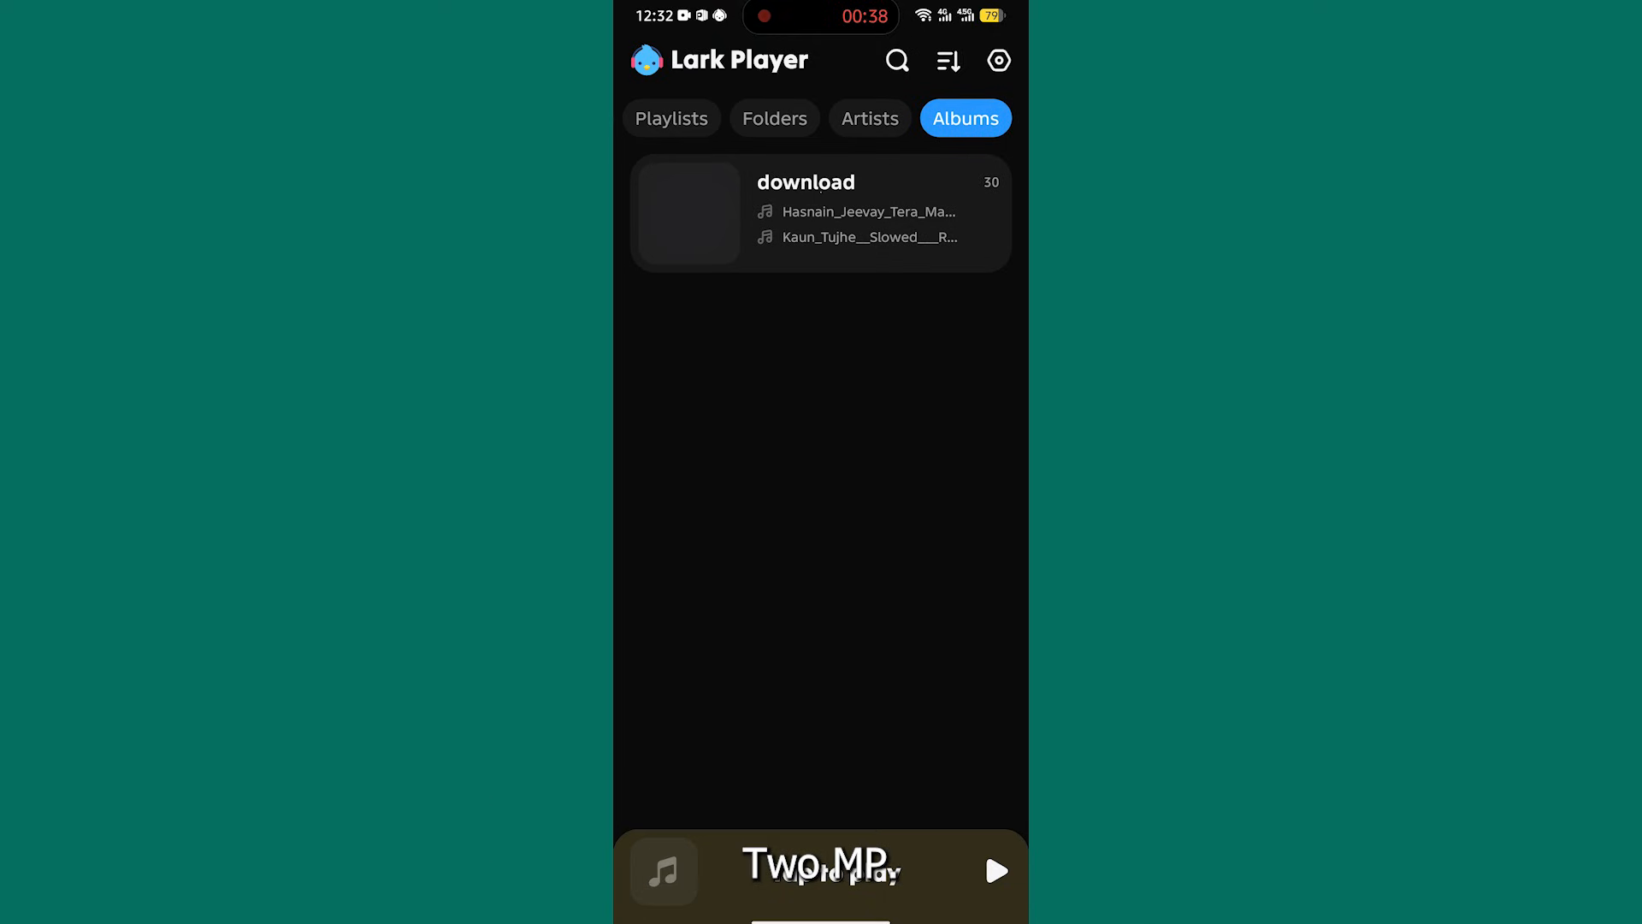
left_click(800, 118)
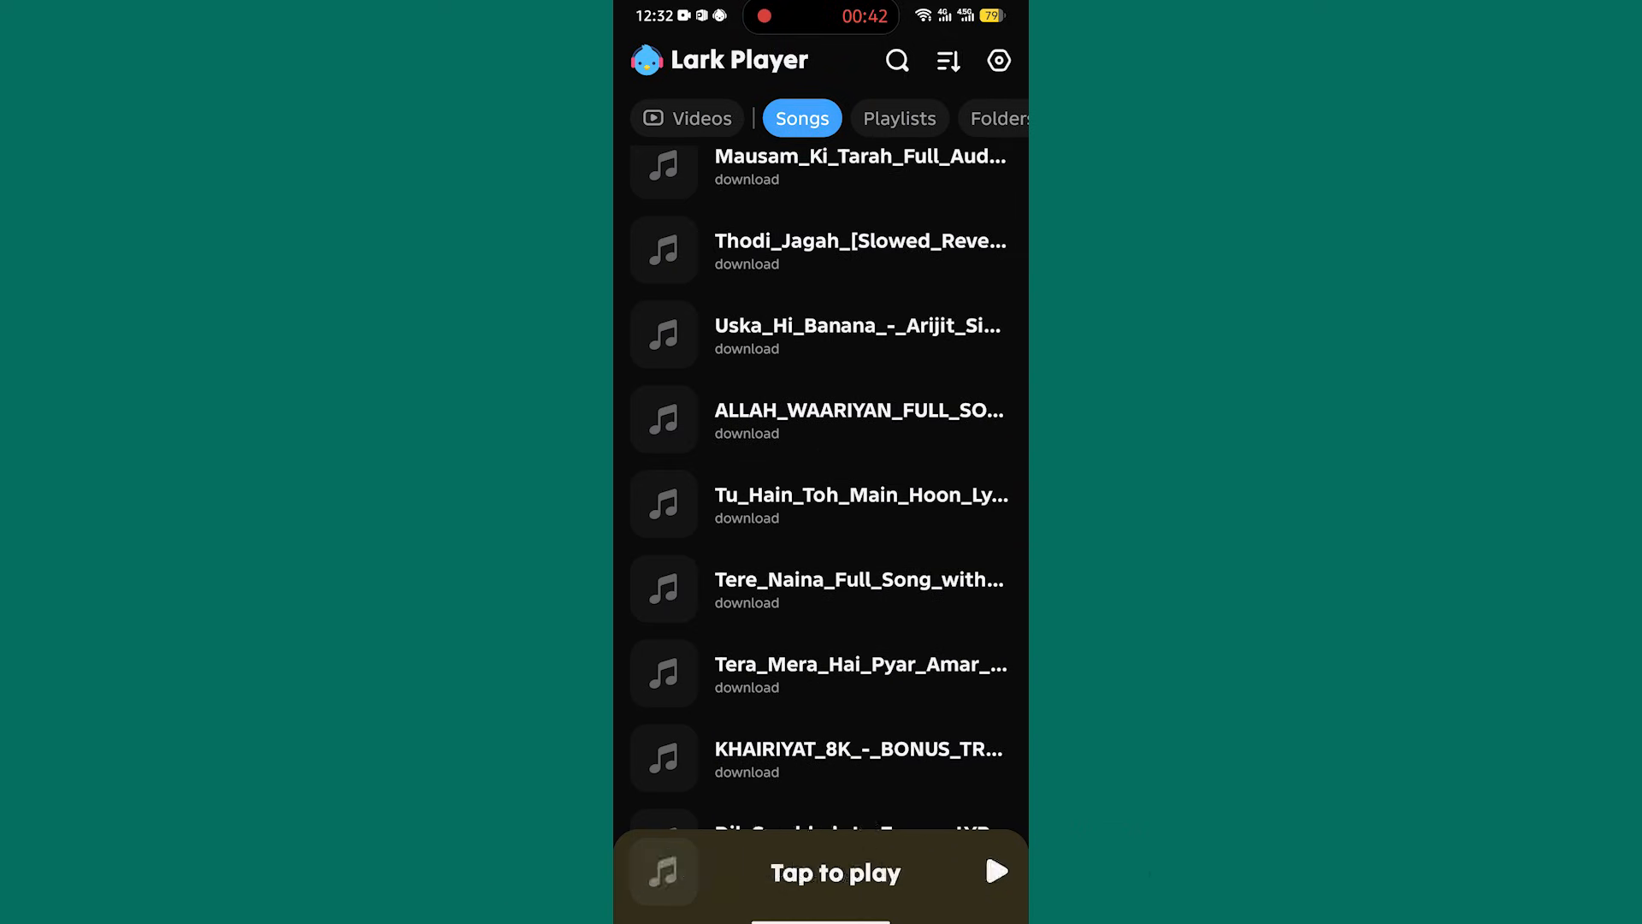
left_click(820, 118)
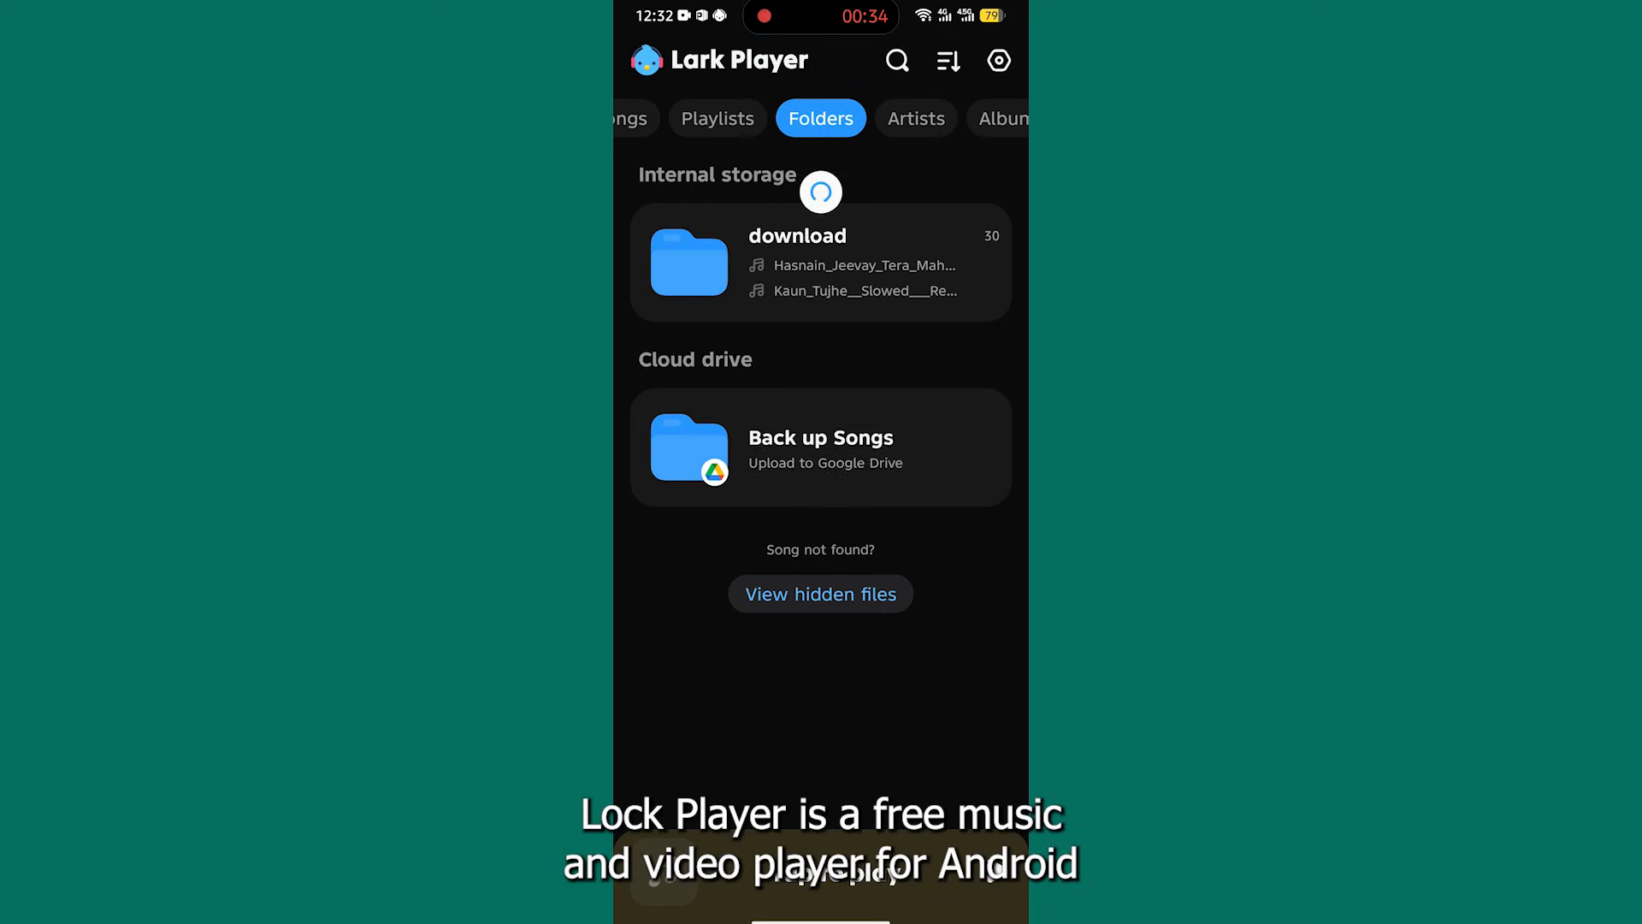
- Browse the Artists, Playlists and Videos views, ending on the 35 saved videos
left_click(869, 118)
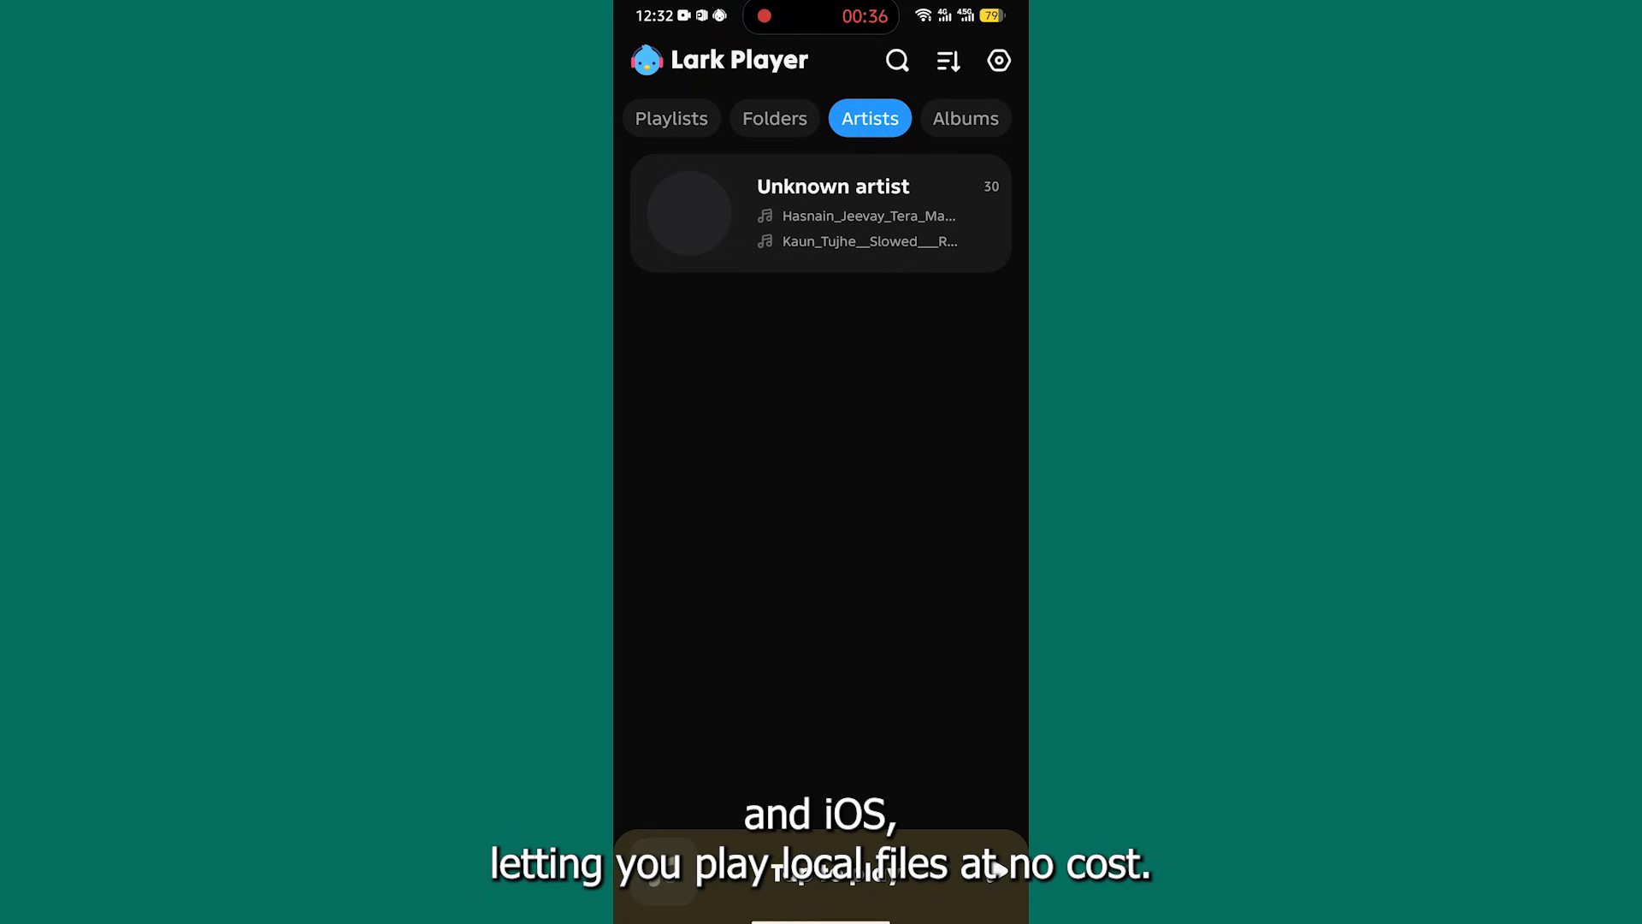
left_click(963, 118)
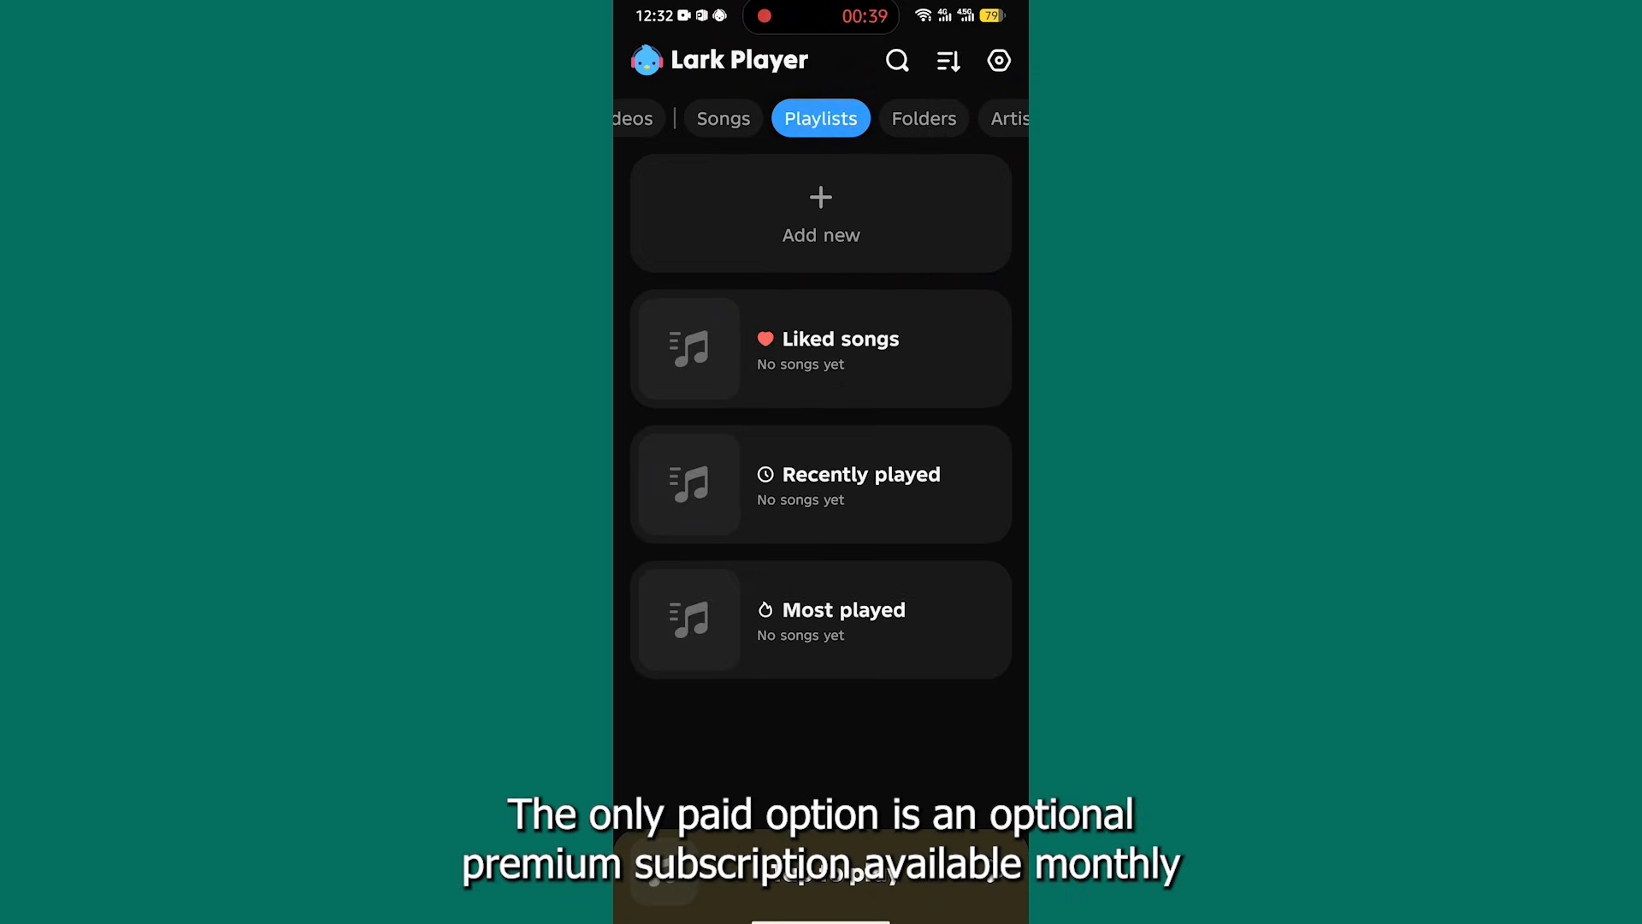
left_click(686, 118)
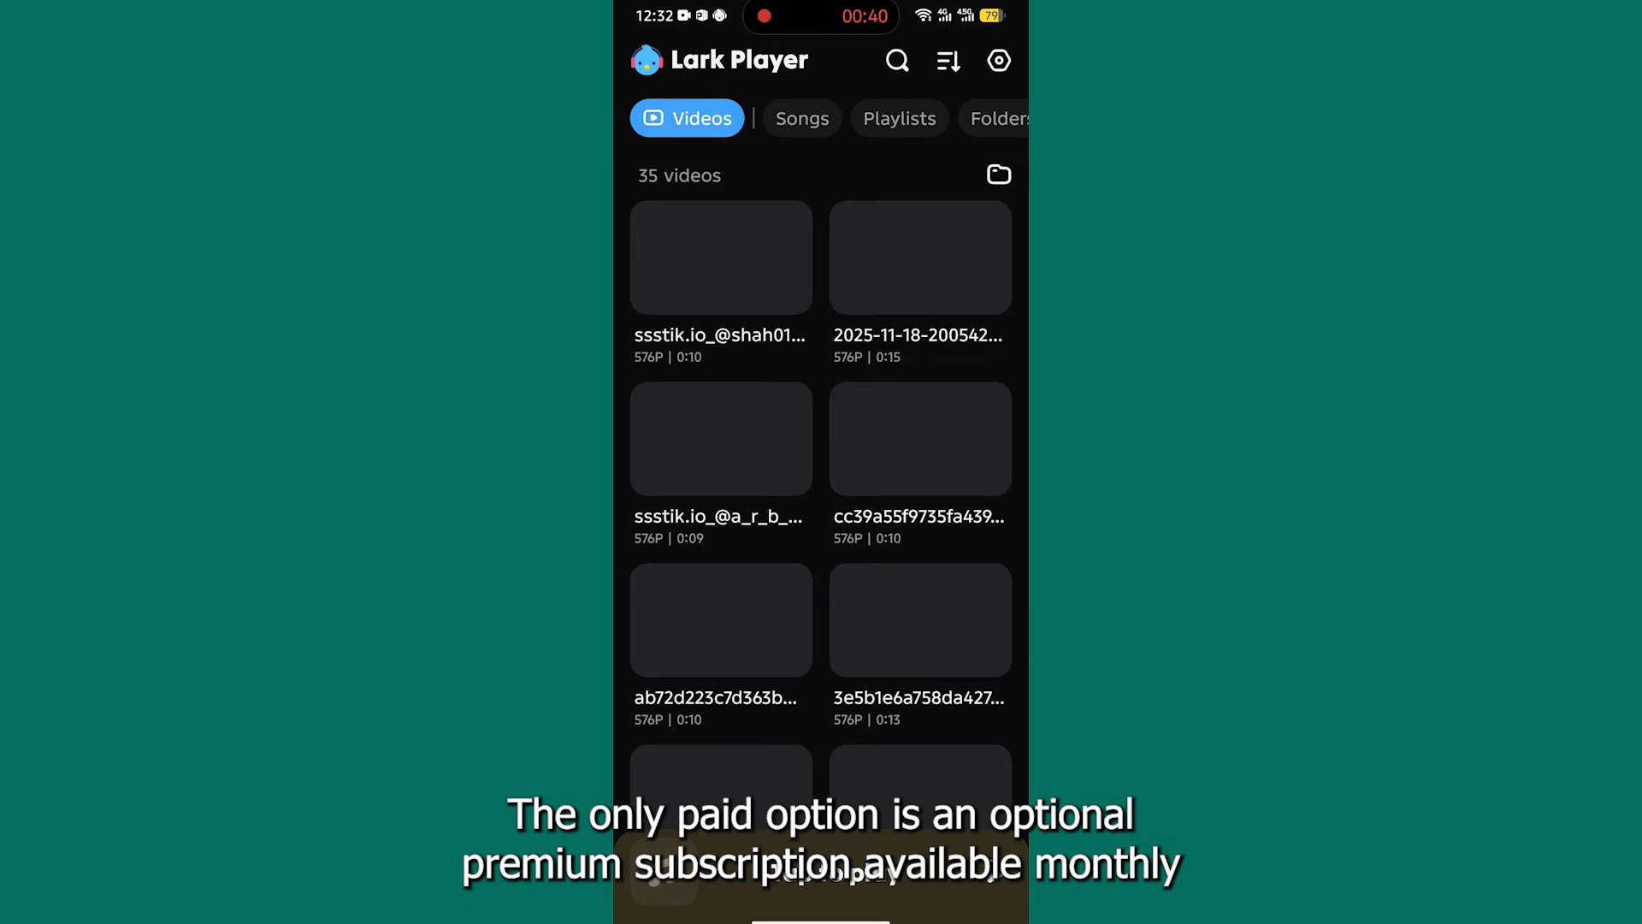
left_click(801, 118)
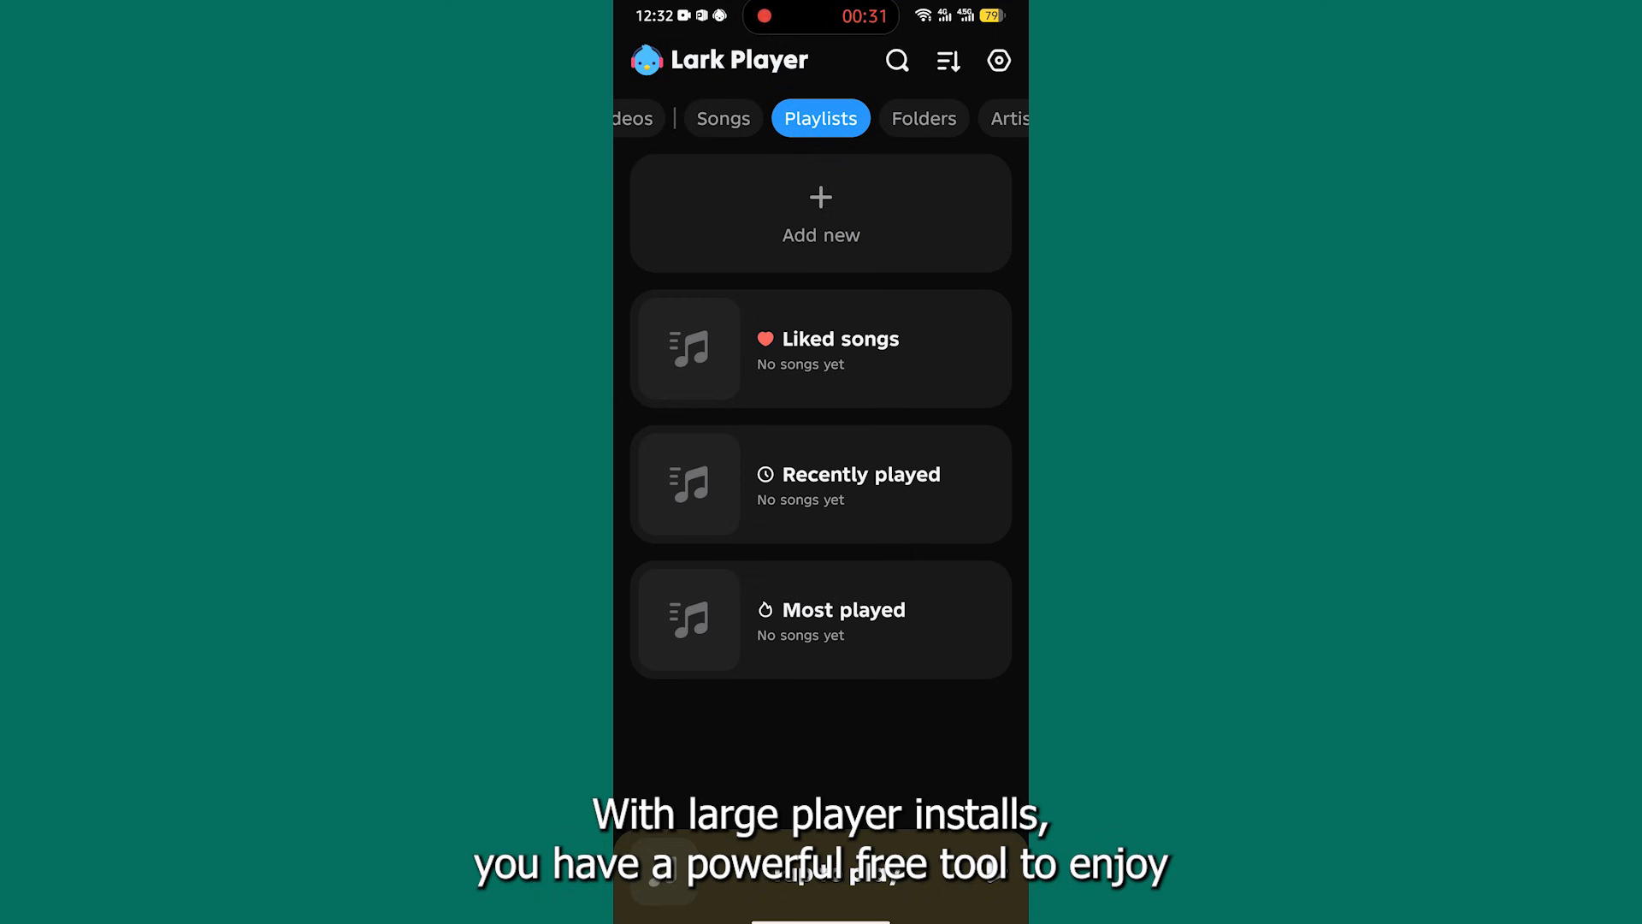
- Pass through Folders, Playlists and Videos, returning to the downloaded Songs list
left_click(819, 118)
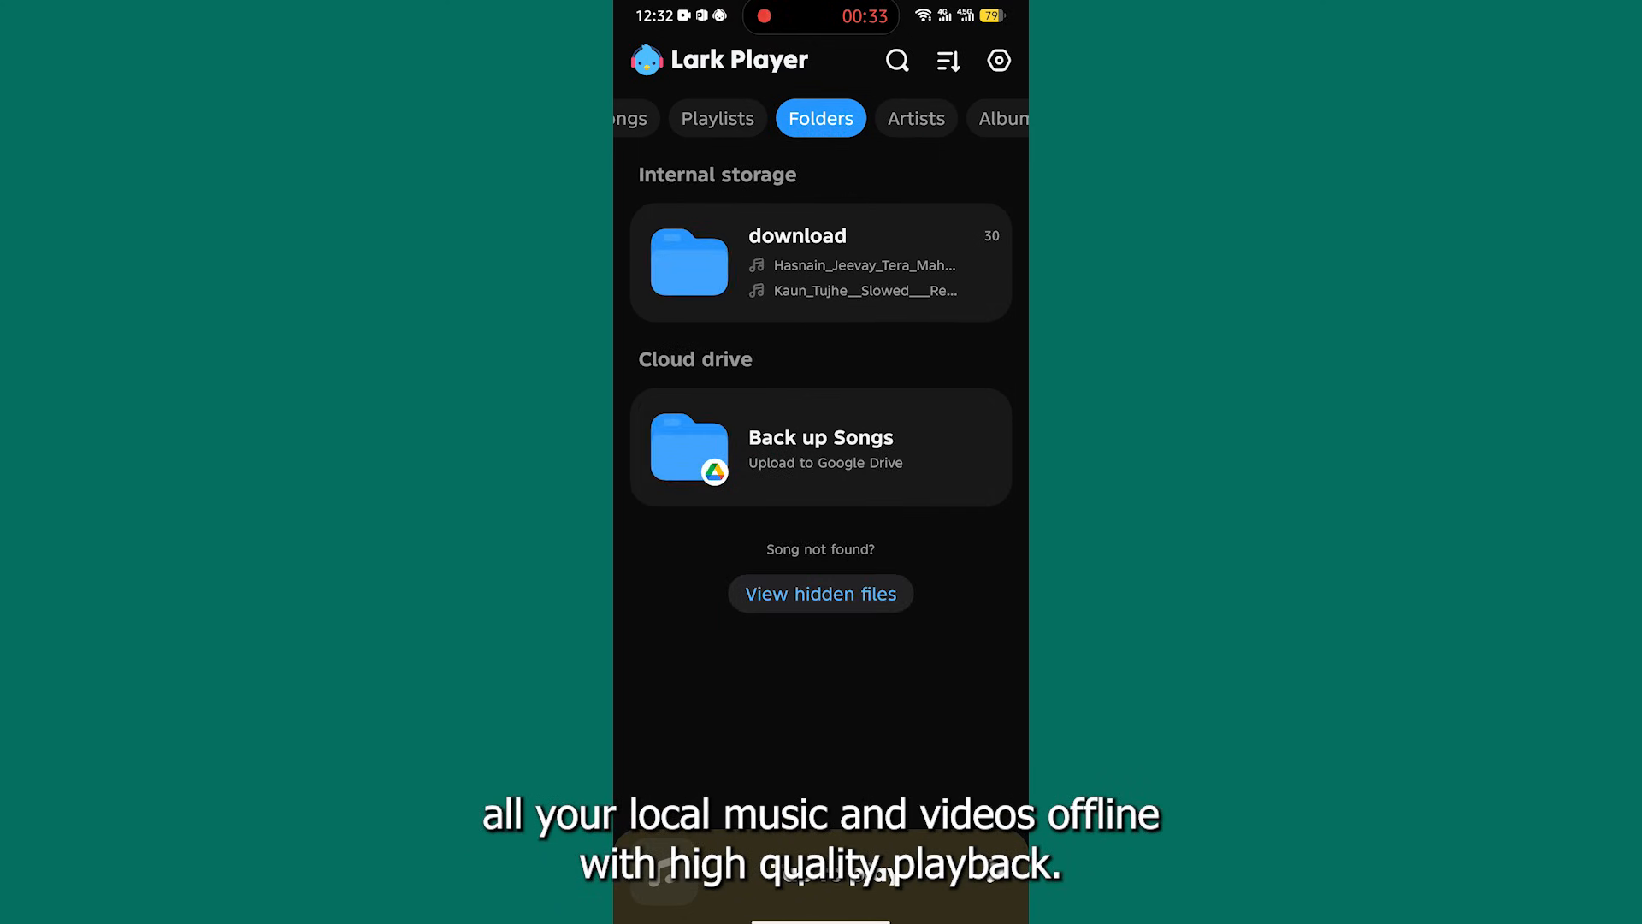
left_click(1001, 118)
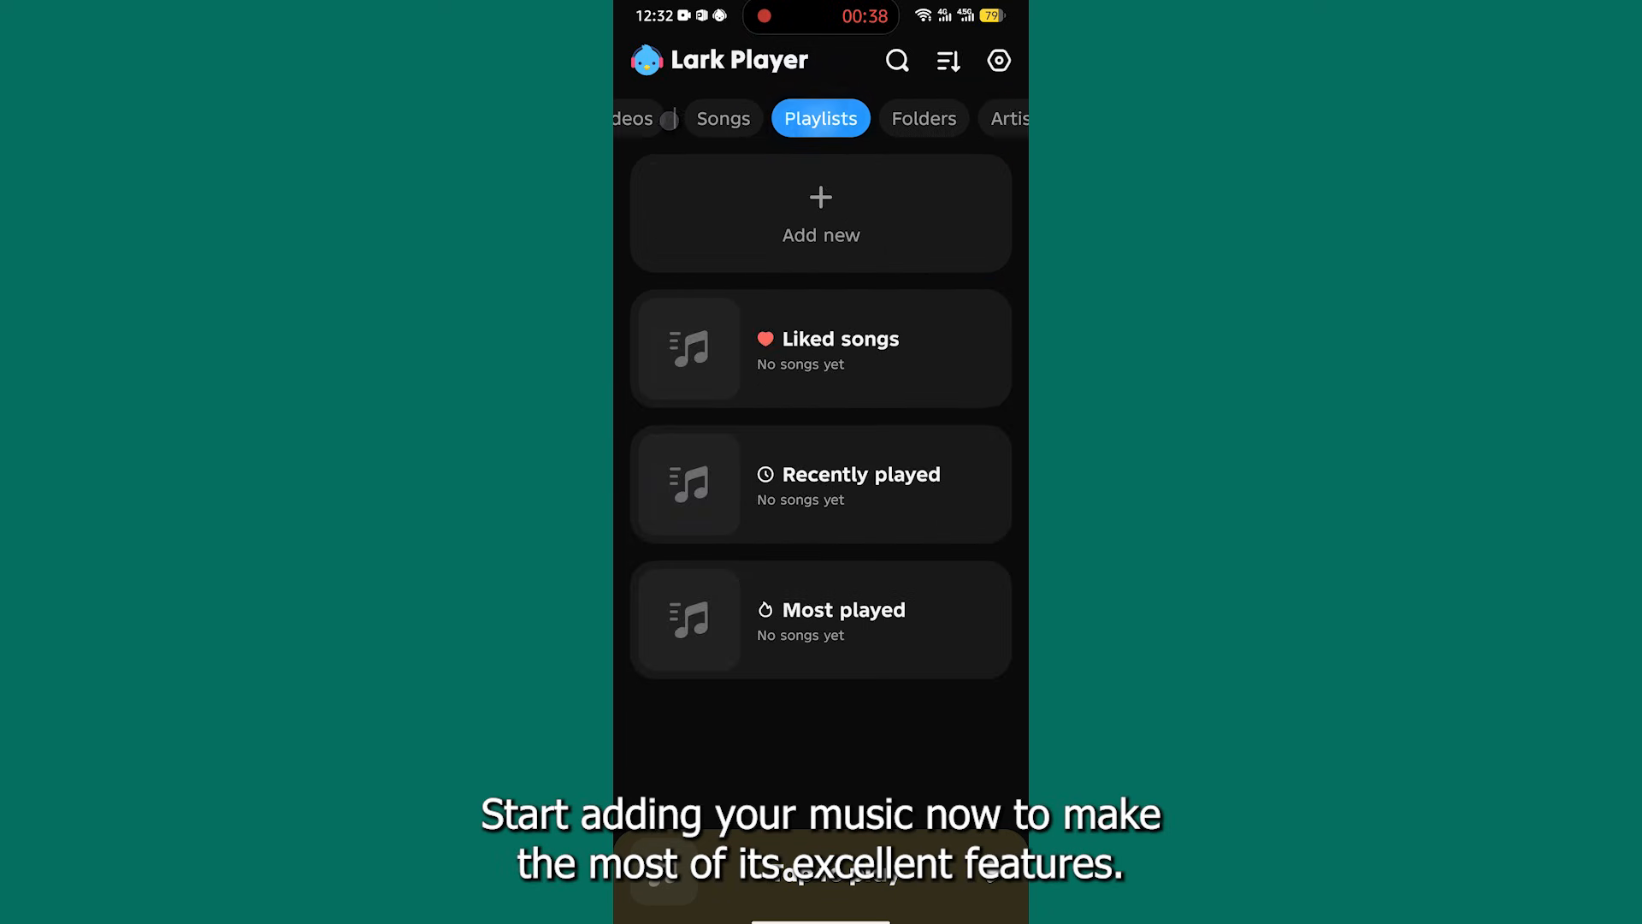
left_click(686, 118)
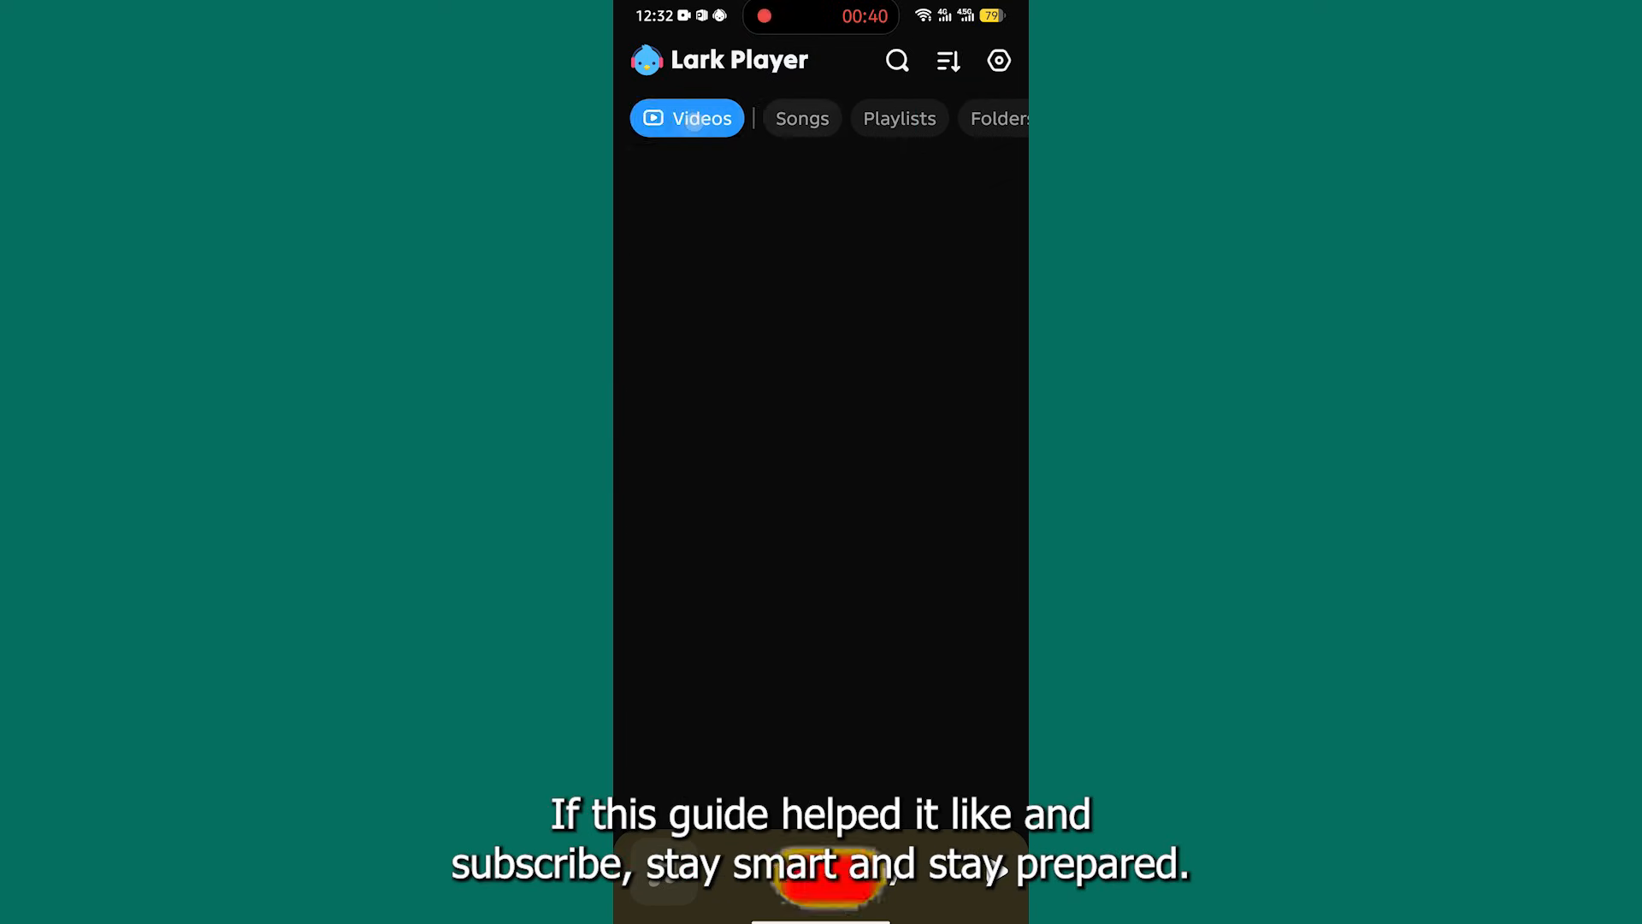
left_click(801, 118)
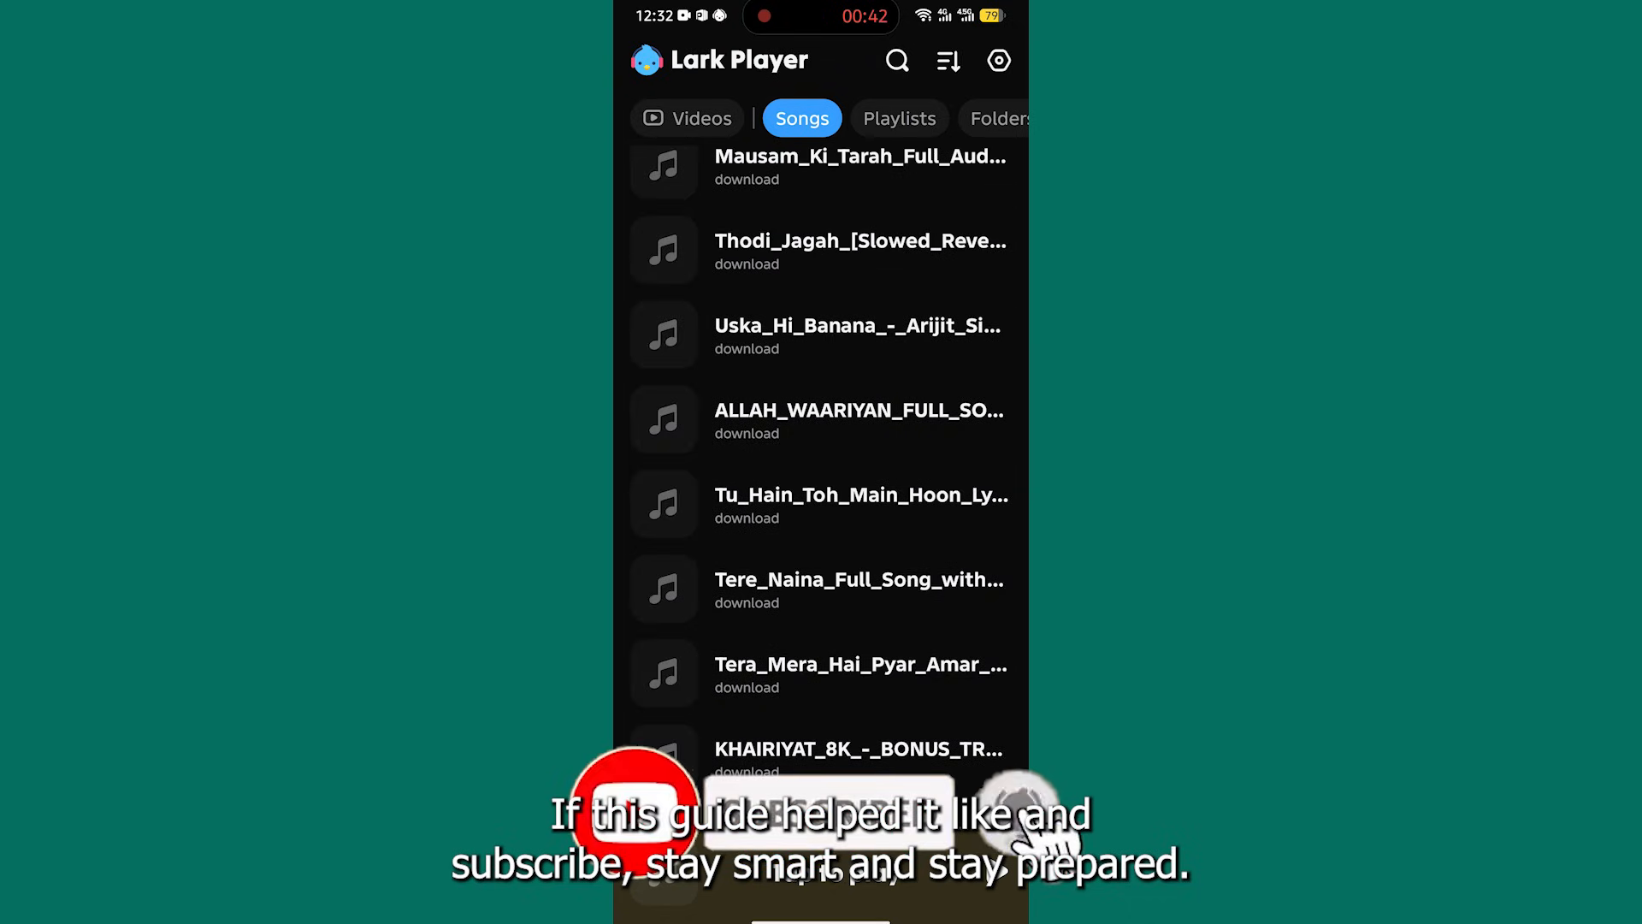